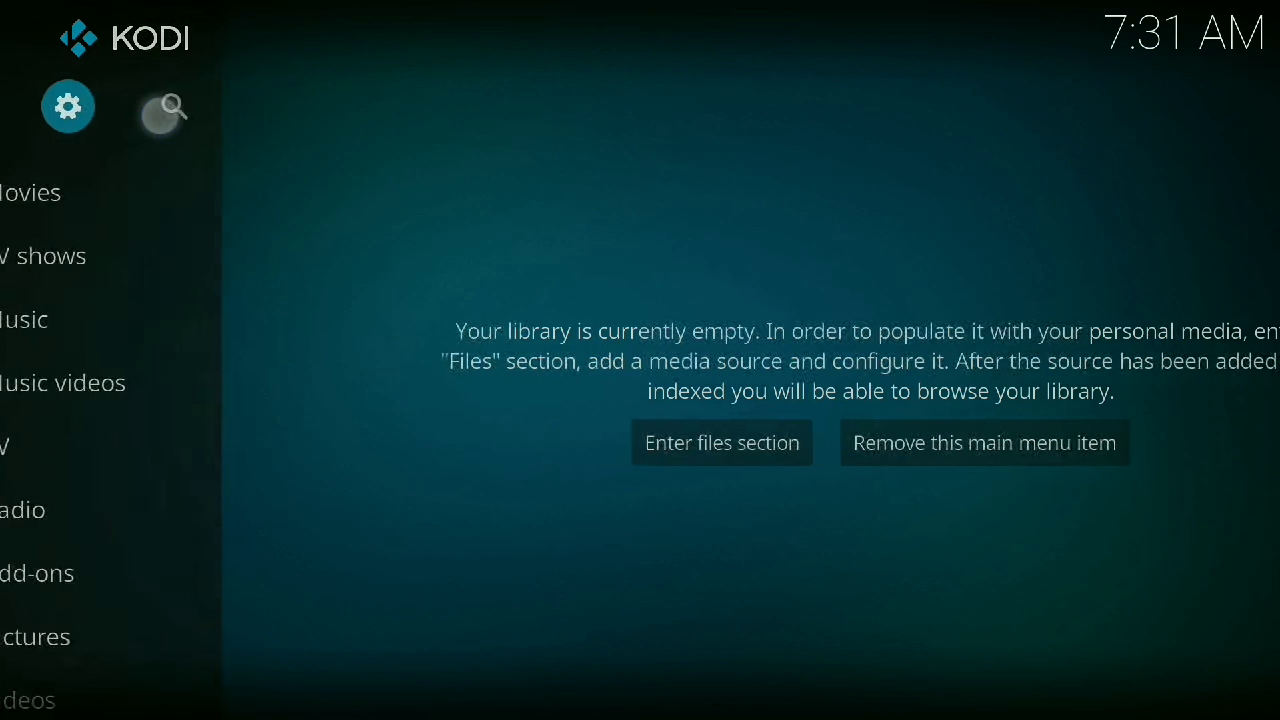
Step: Reach the file manager from the gear-icon Settings on the home screen
click(68, 104)
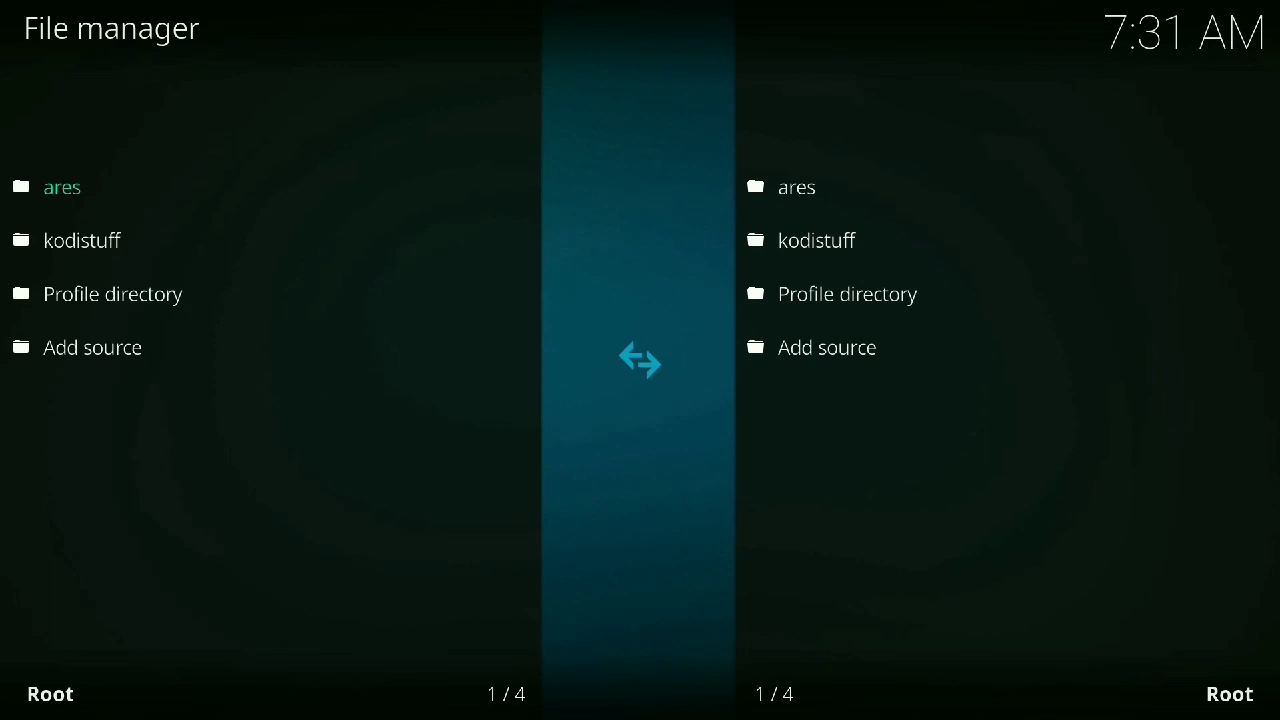
click(62, 188)
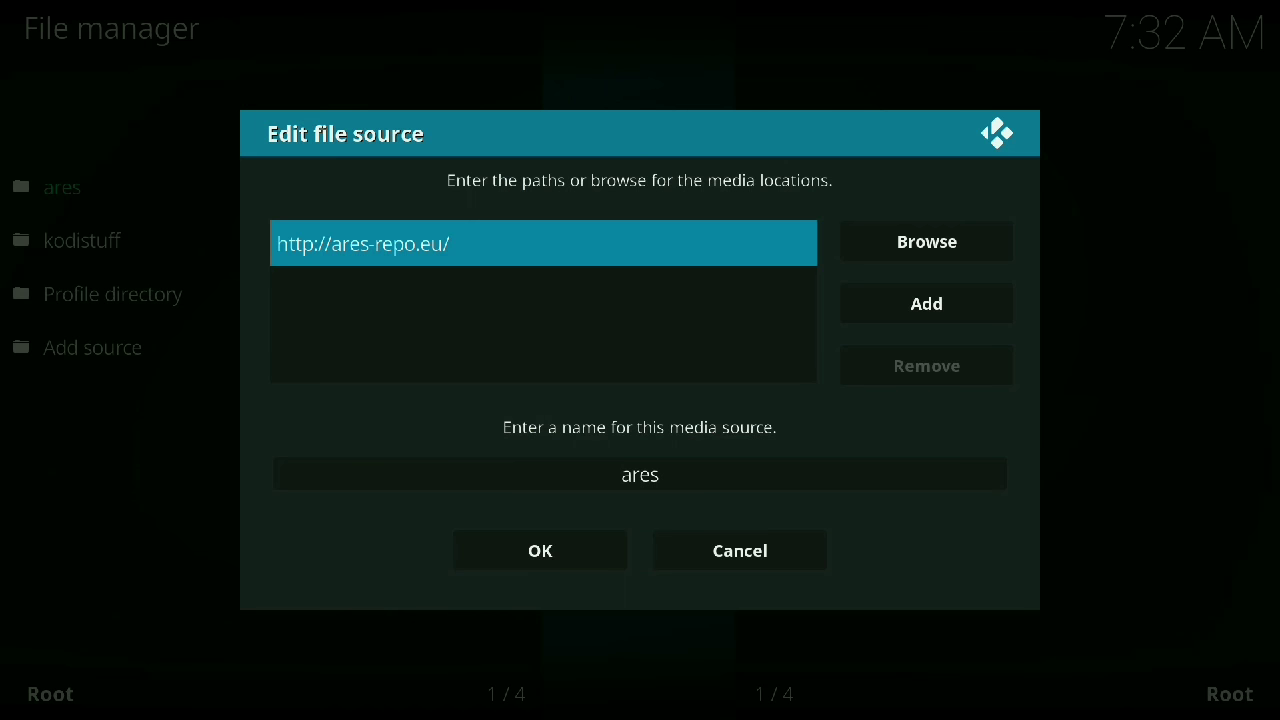
click(640, 474)
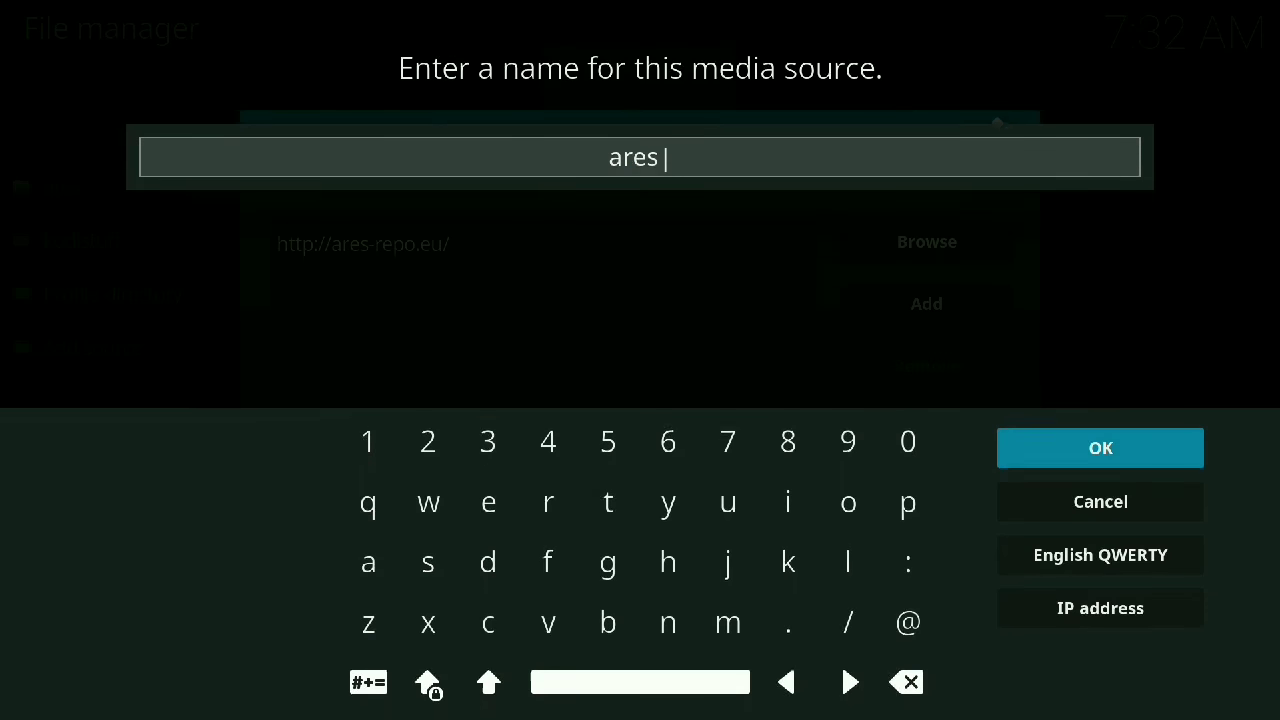
click(908, 680)
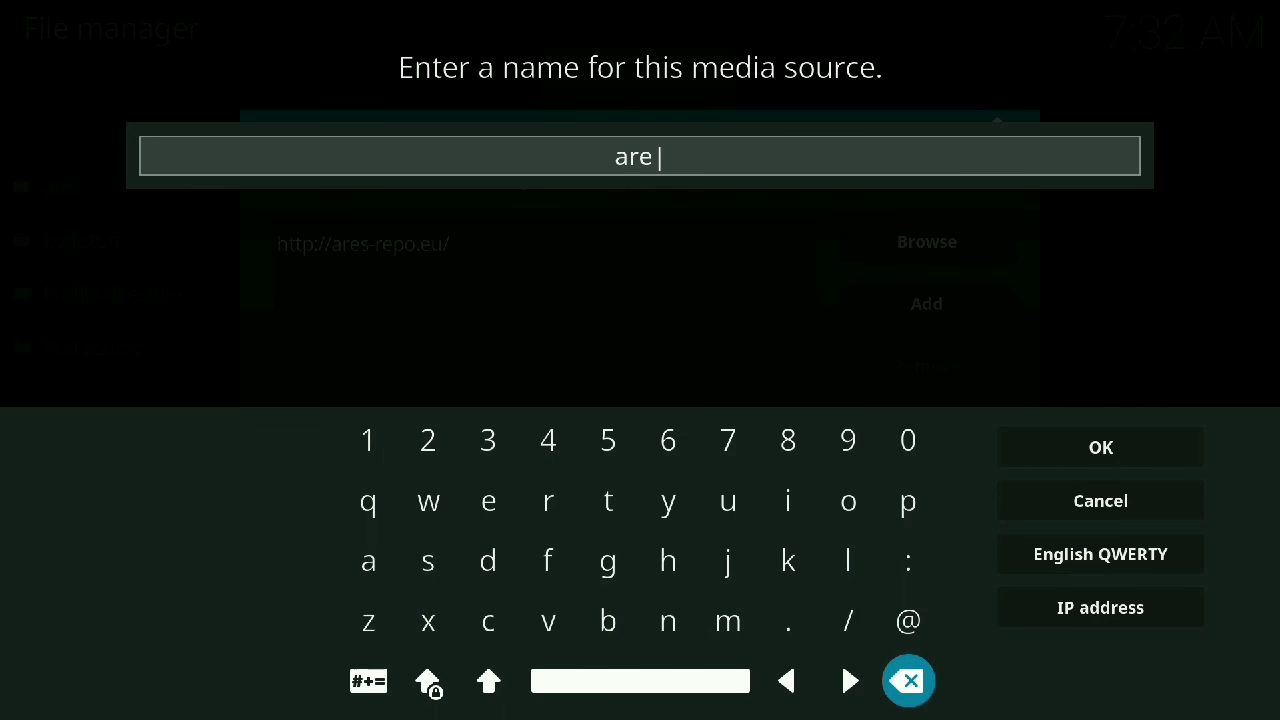
click(1100, 446)
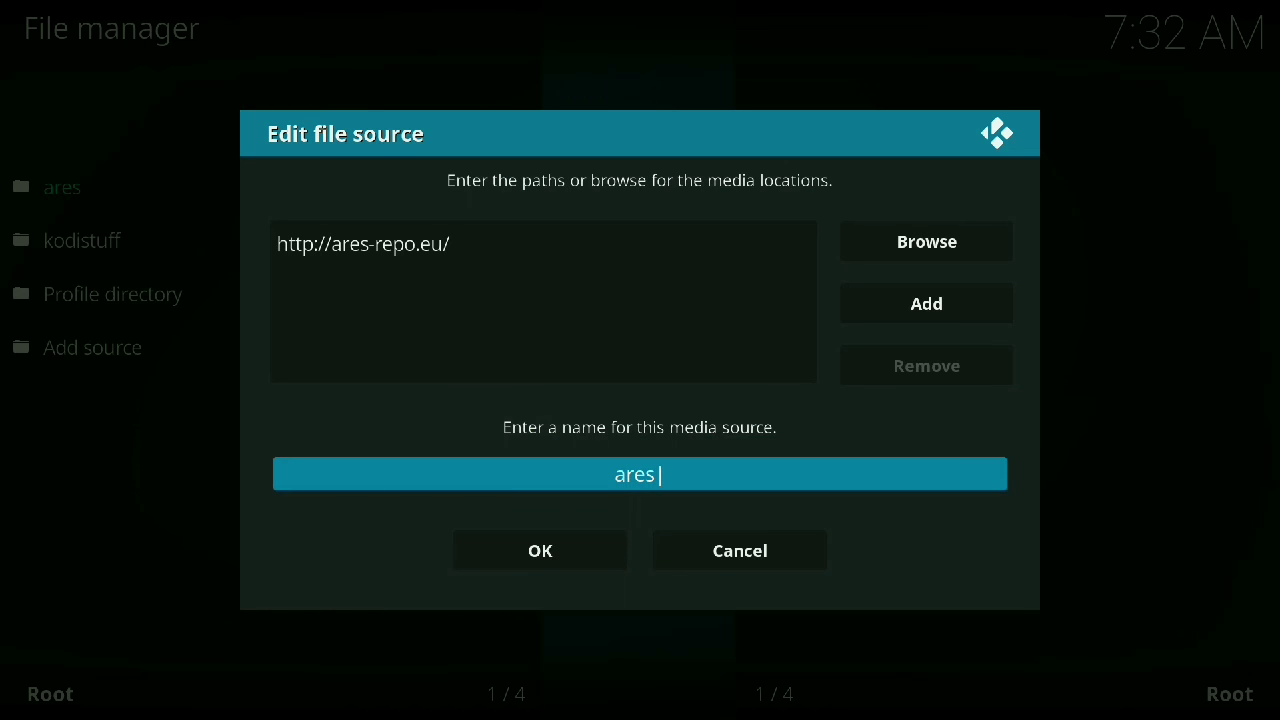
click(540, 550)
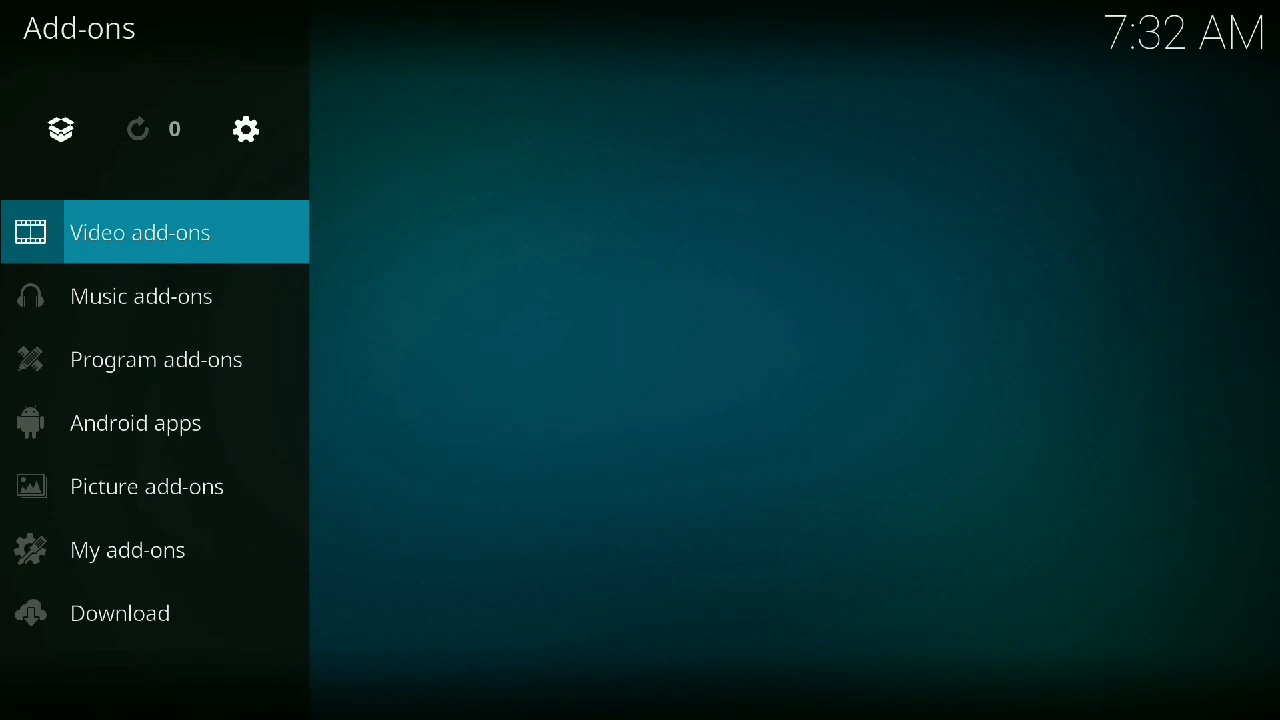
Step: Enter the add-on browser with its repository, zip file and search options
click(140, 232)
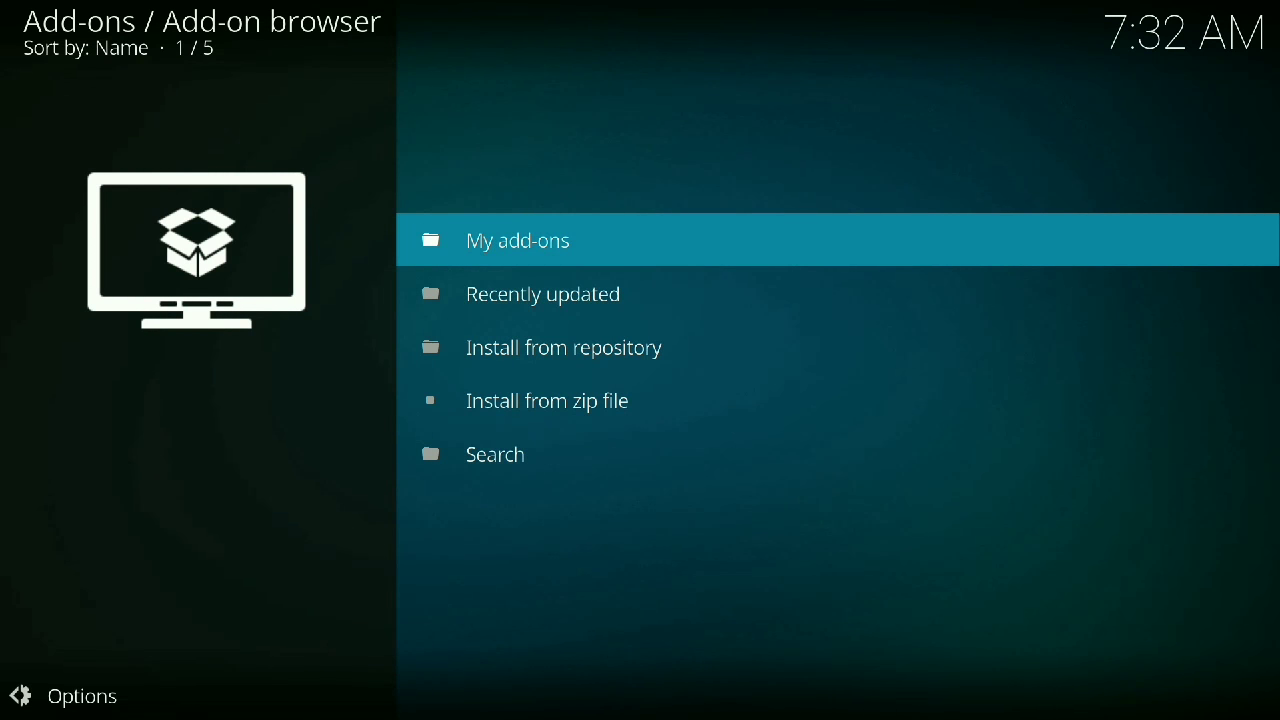
click(548, 400)
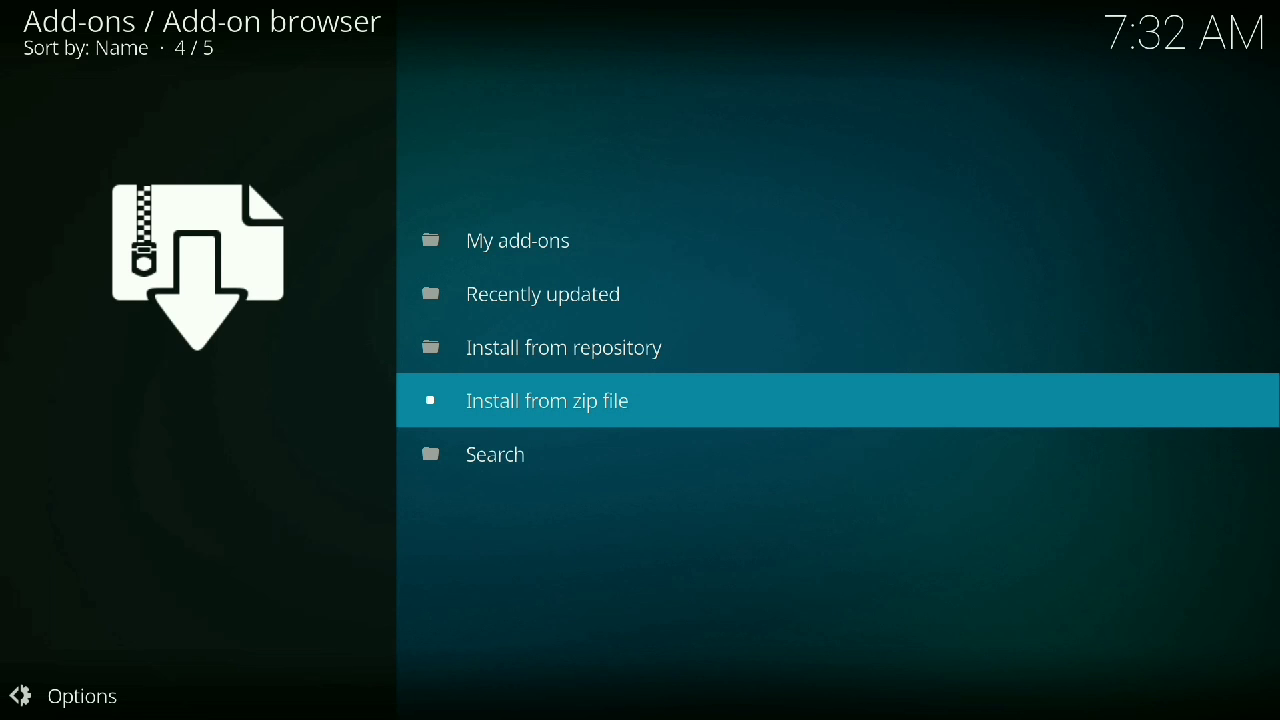
Step: Install Ares Wizard 0.0.62 from Ares Project > Program add-ons and show its details page
click(564, 348)
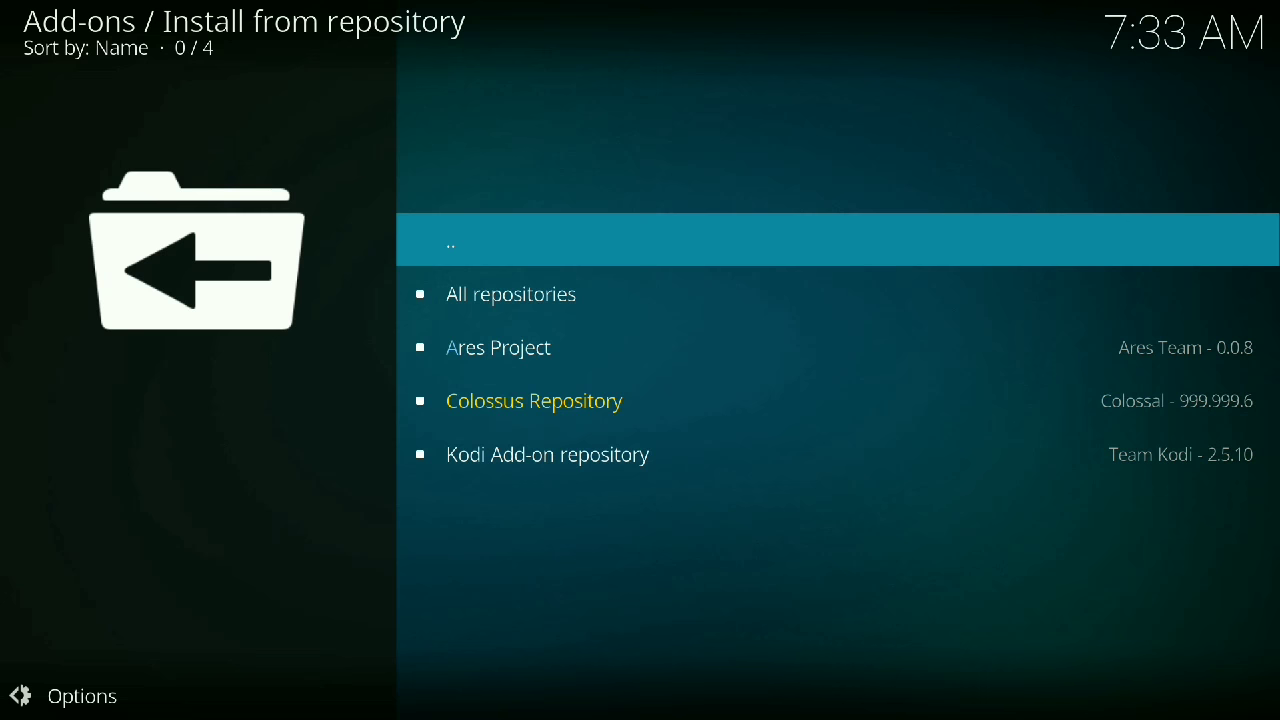
click(498, 348)
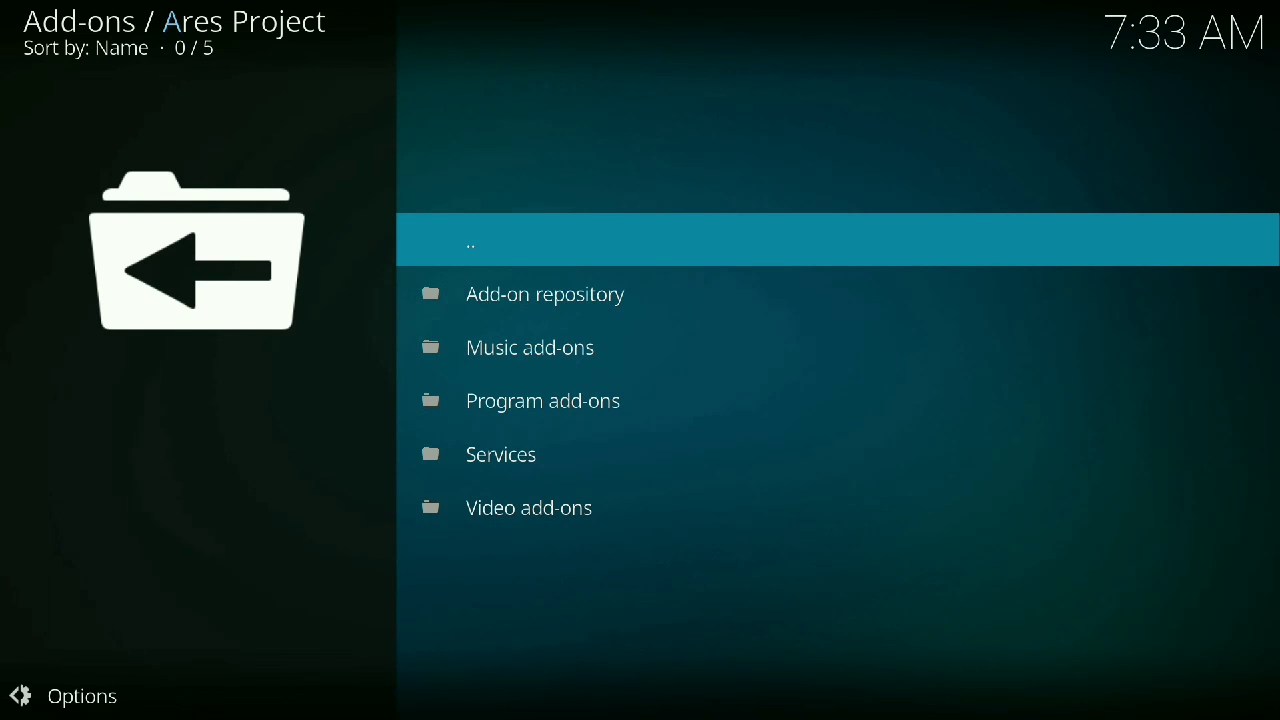
mouse_move(590, 400)
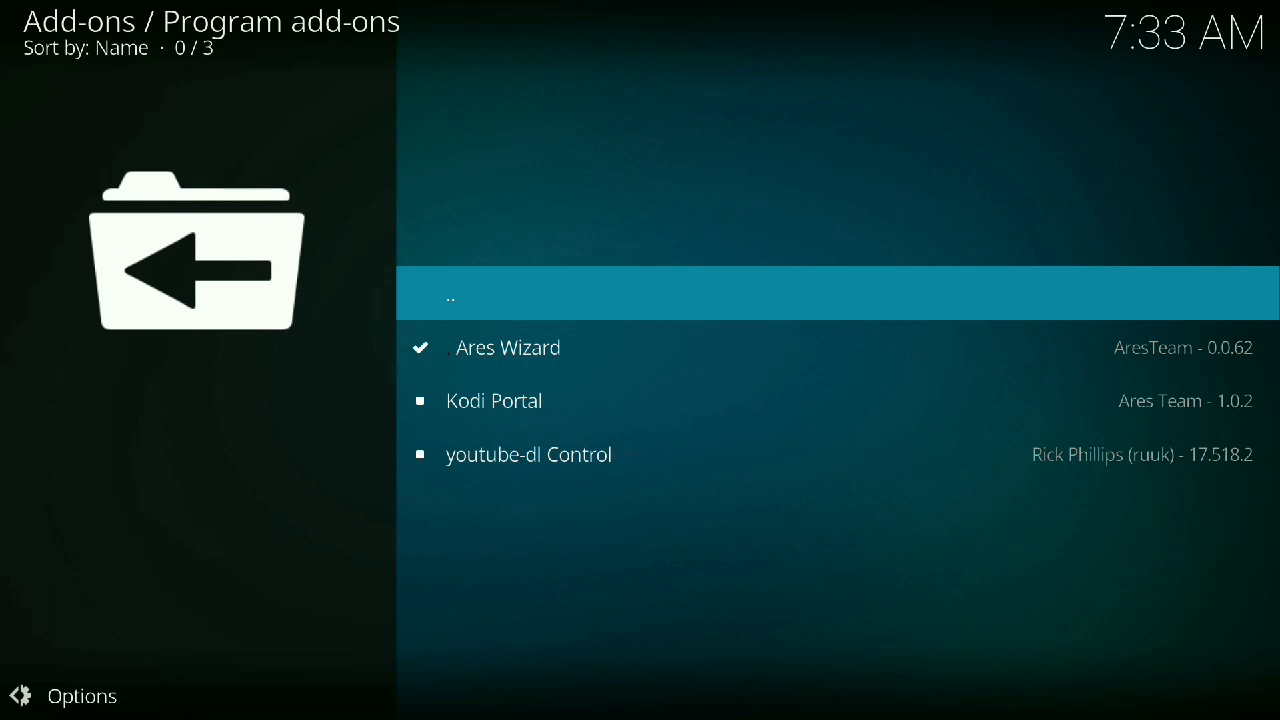
click(508, 348)
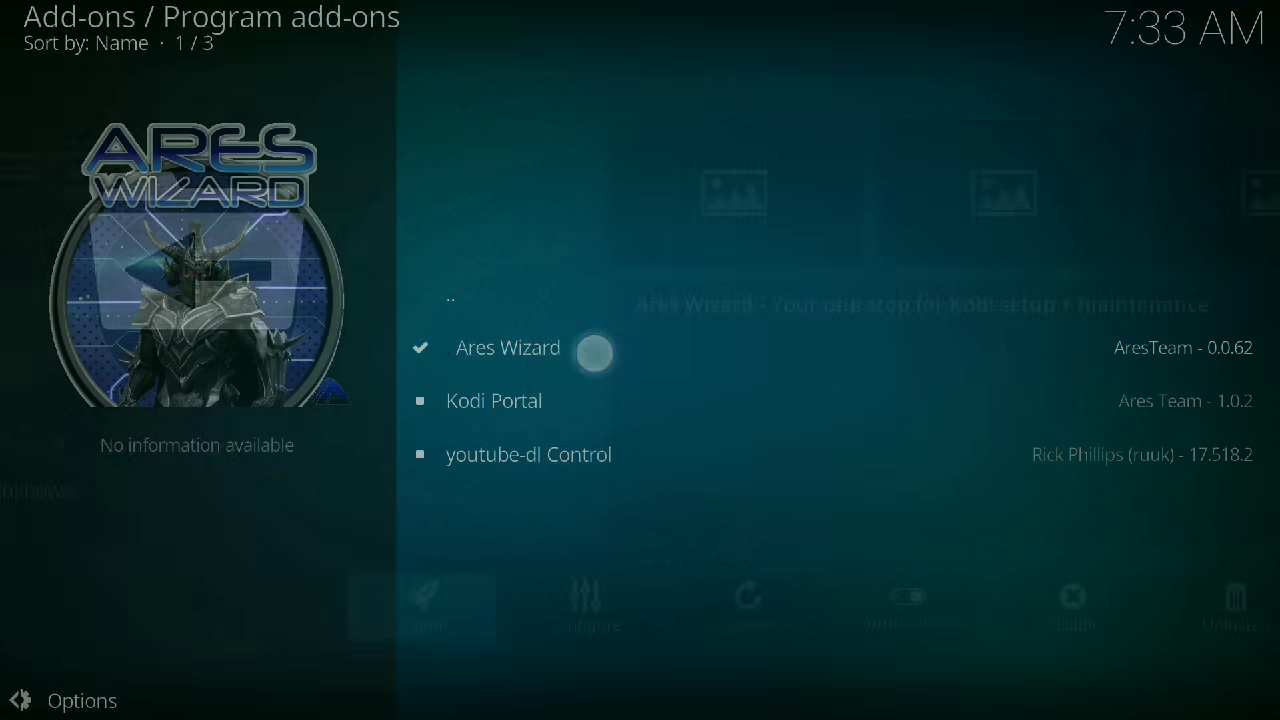
click(508, 348)
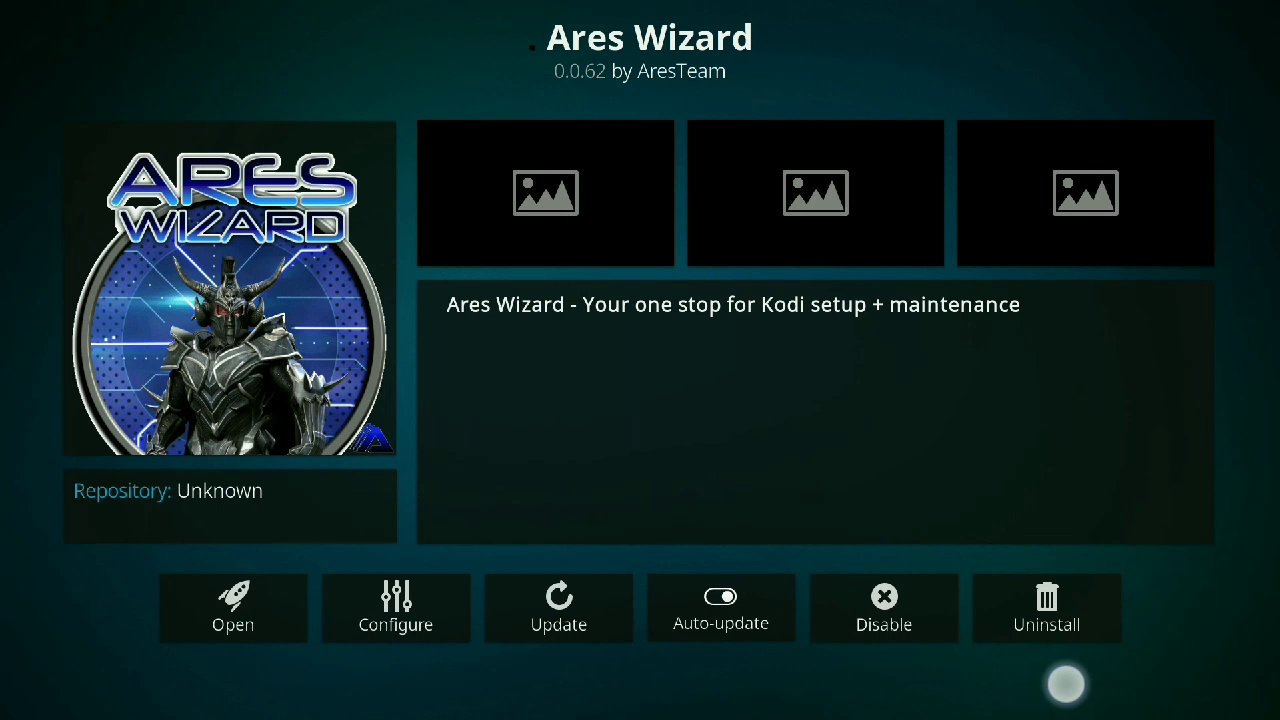
mouse_move(1172, 652)
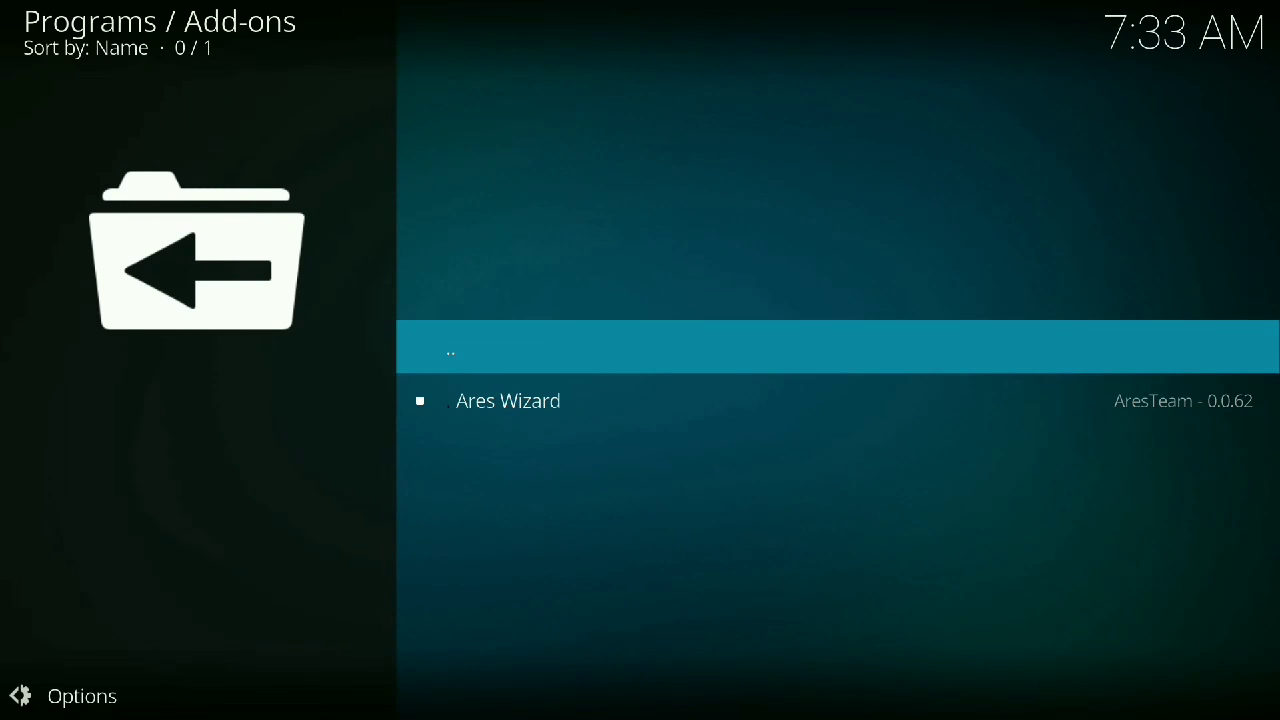
Step: Launch Ares Wizard from Program add-ons to its welcome screen
click(508, 400)
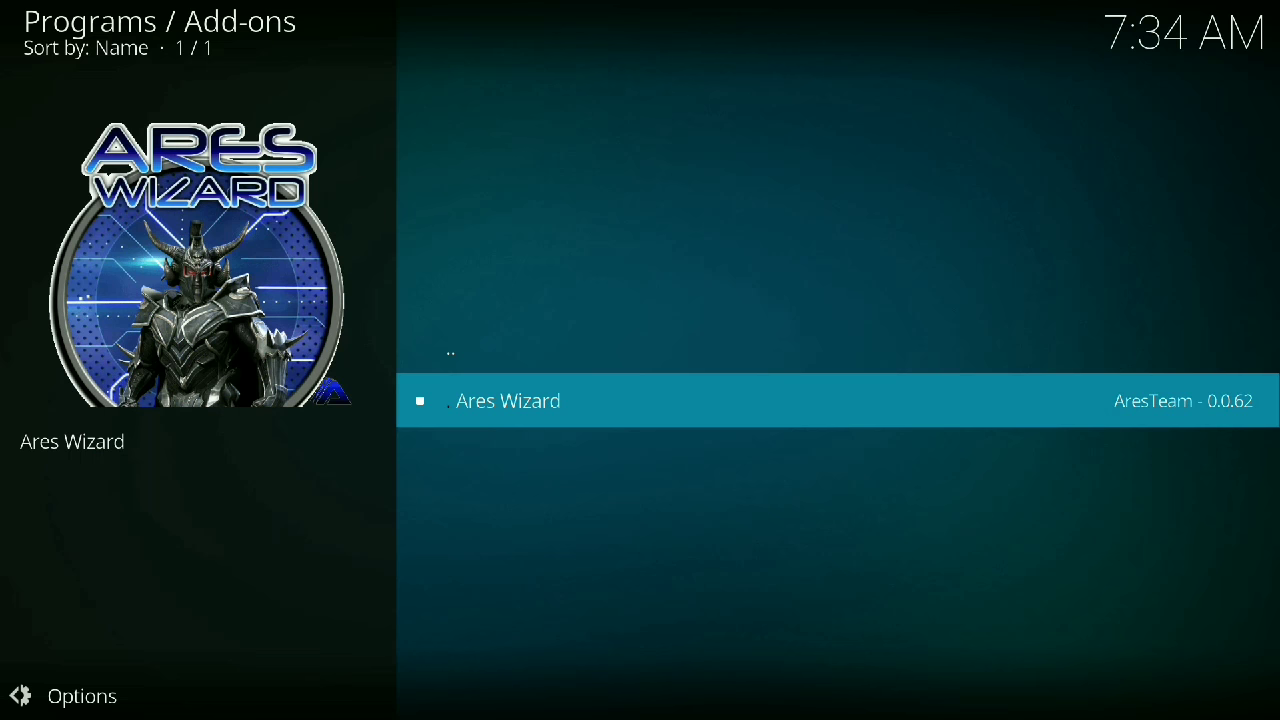
click(508, 400)
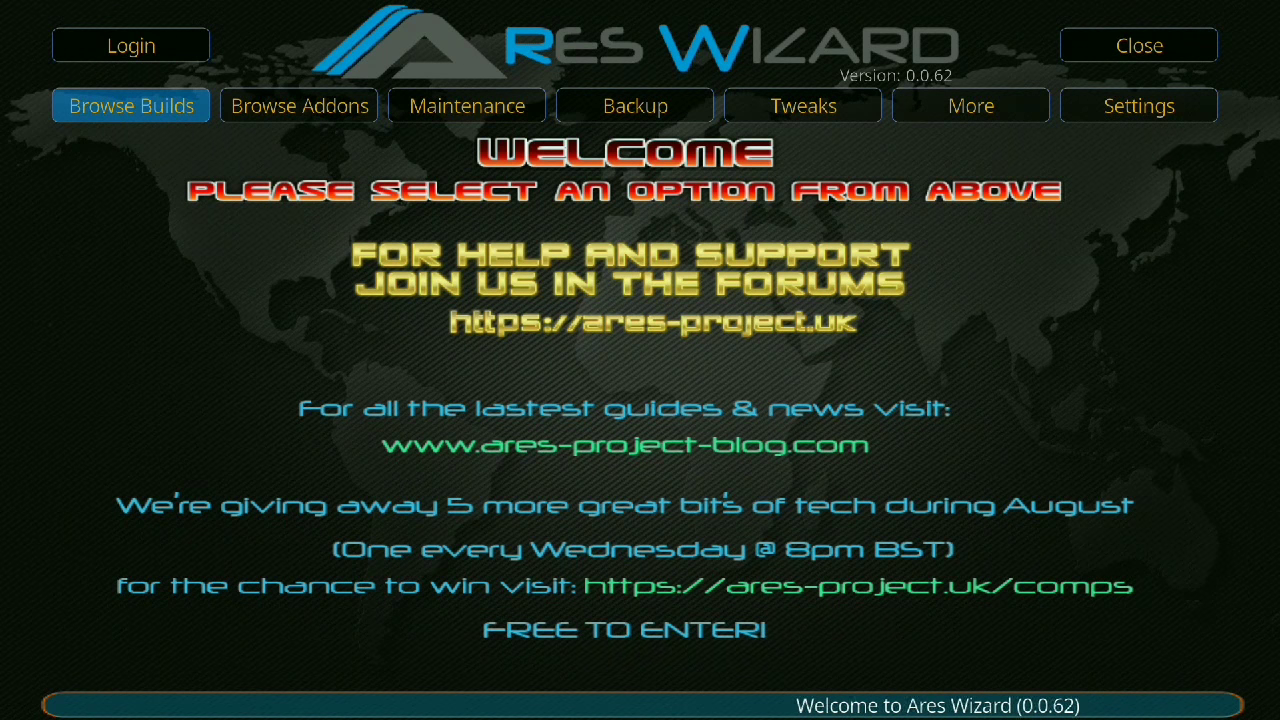
Step: Show Browse Builds, then Browse Addons with its Video, Program, Repositories and Android categories
click(132, 104)
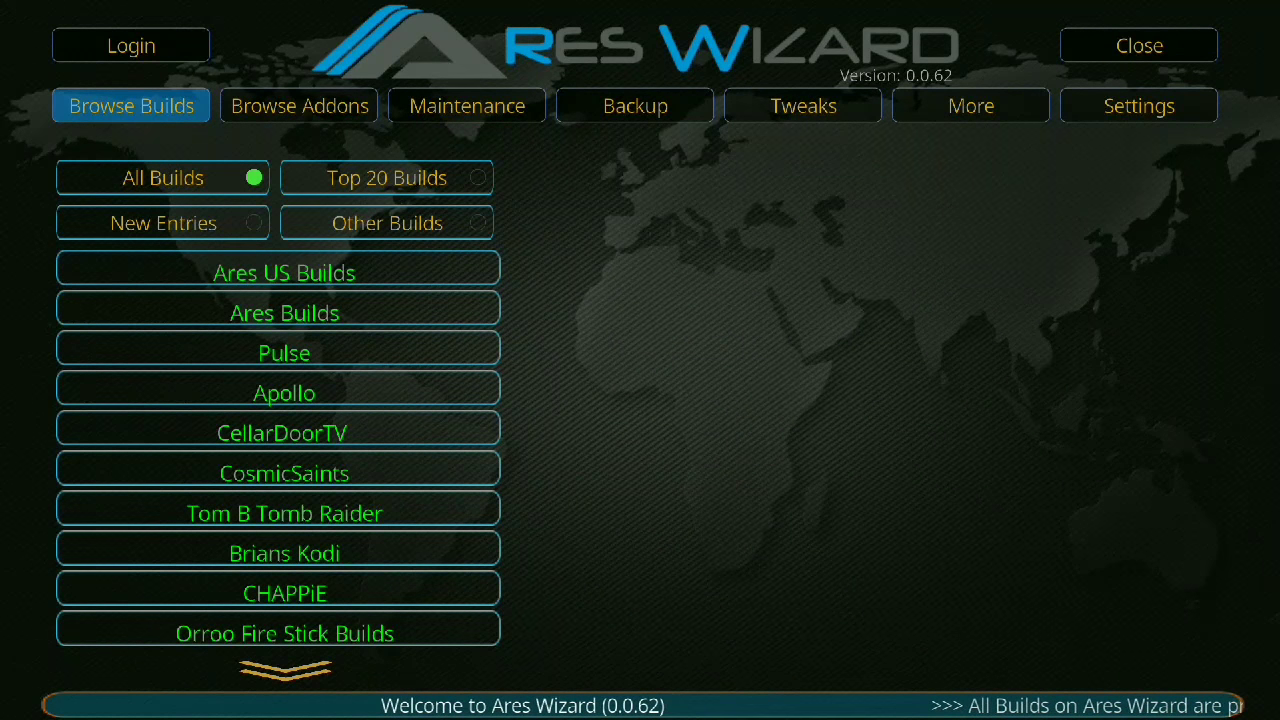
click(300, 104)
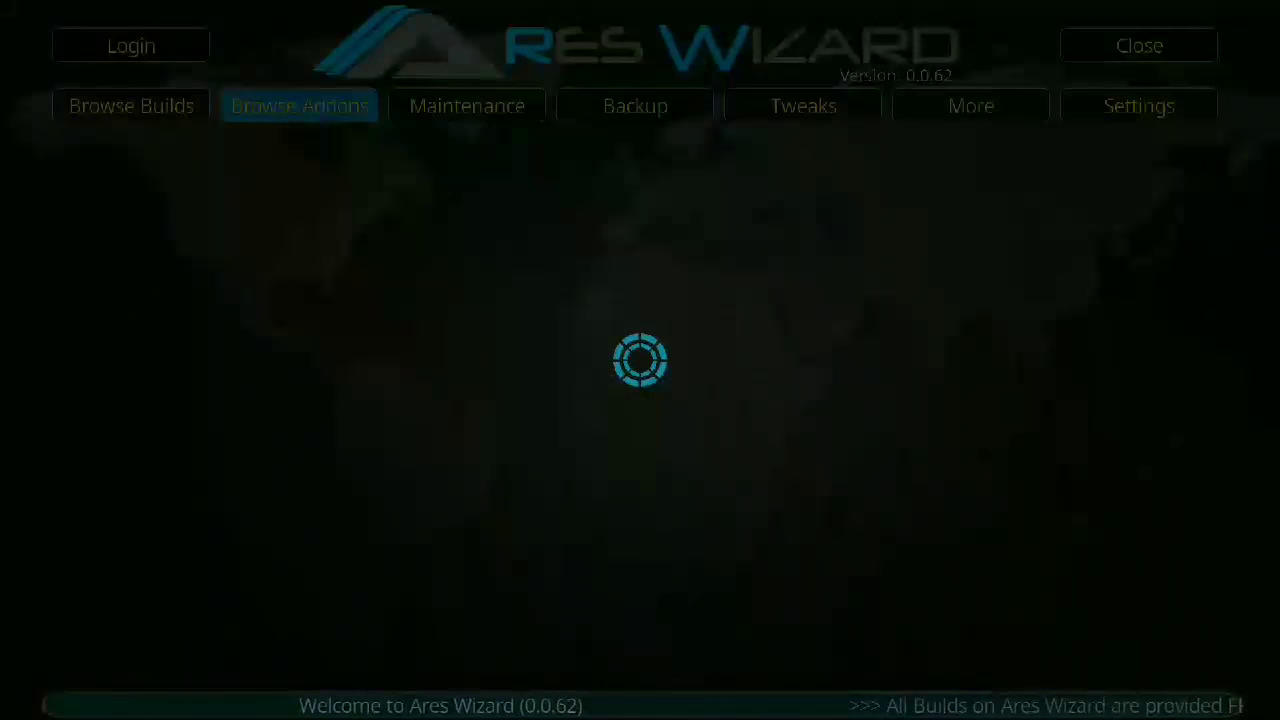
click(300, 104)
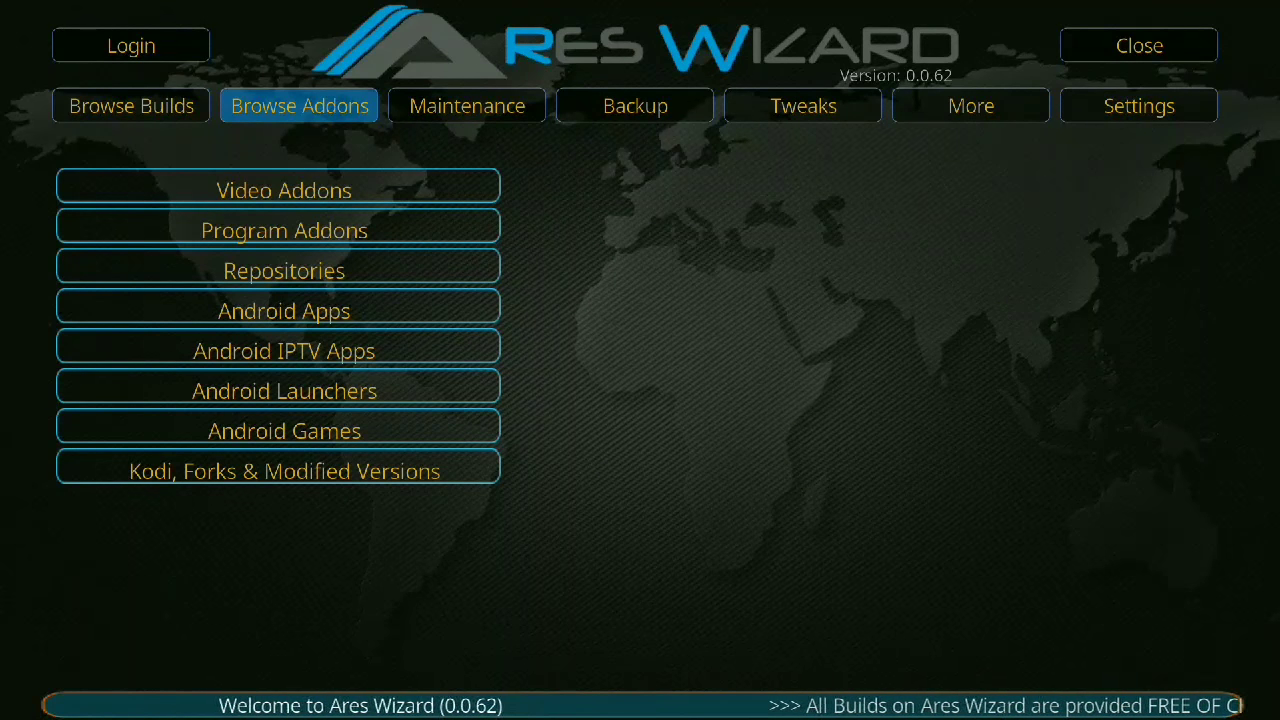